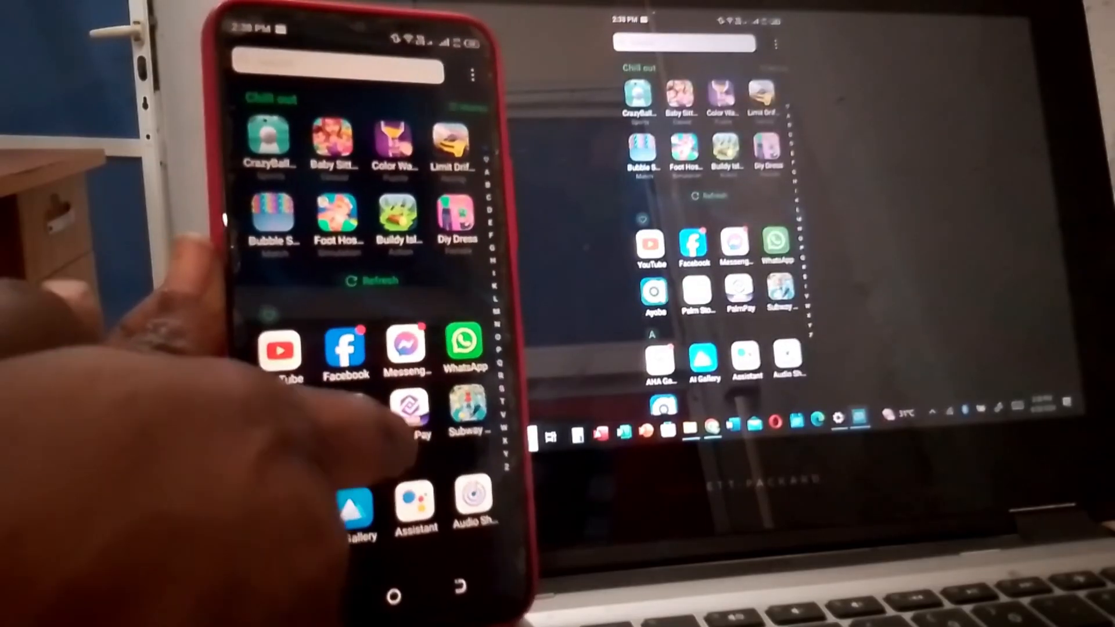
# Reach Windows Settings from the Start button's quick system menu, landing on System > Display
pyautogui.scroll(-3)
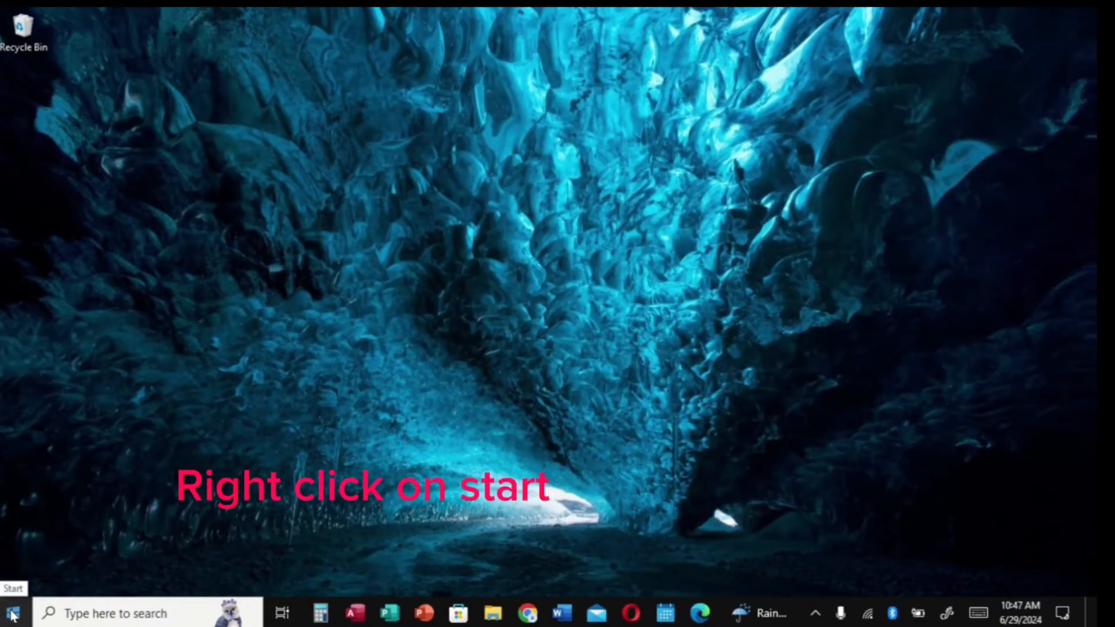
pyautogui.rightClick(11, 613)
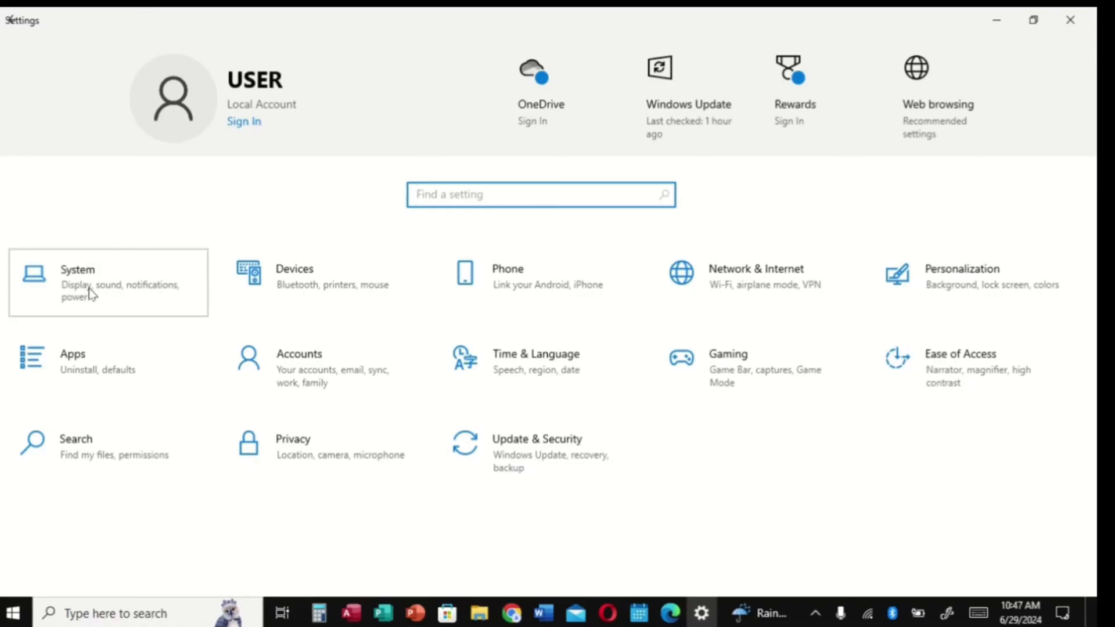
pyautogui.click(107, 282)
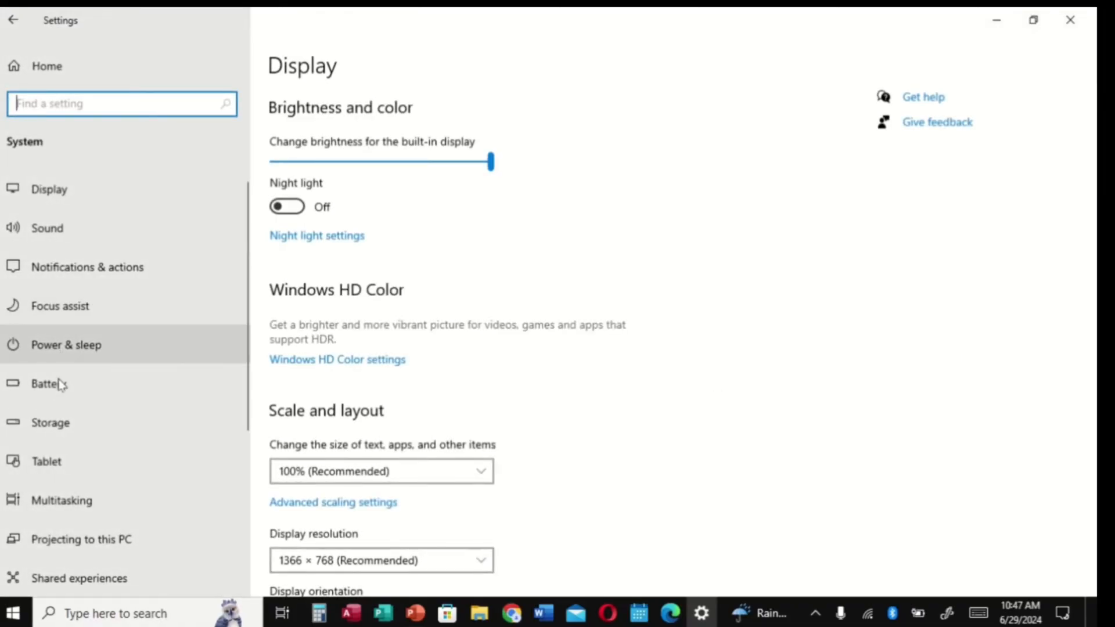
pyautogui.moveTo(156, 548)
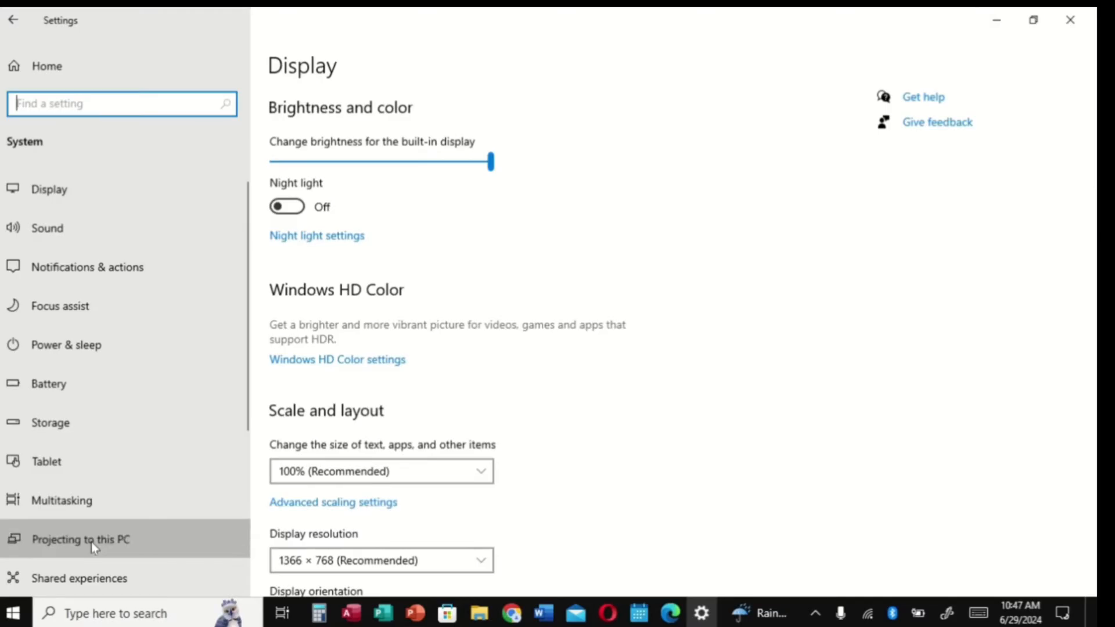
# Show the Projecting to this PC page from the System sidebar, its options still greyed out
pyautogui.click(81, 539)
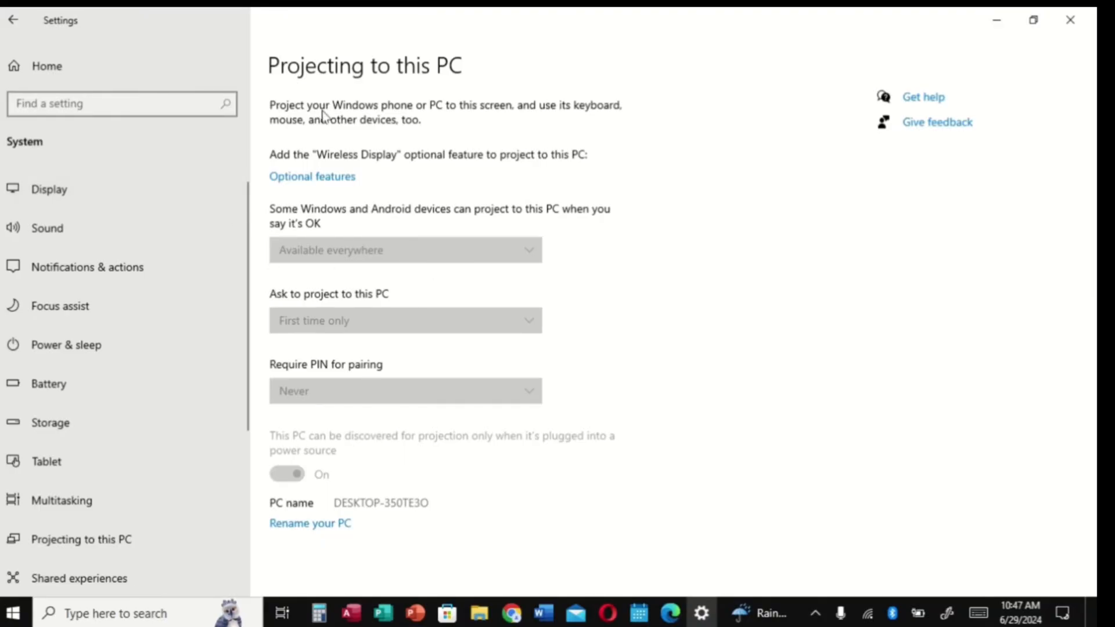
pyautogui.moveTo(466, 117)
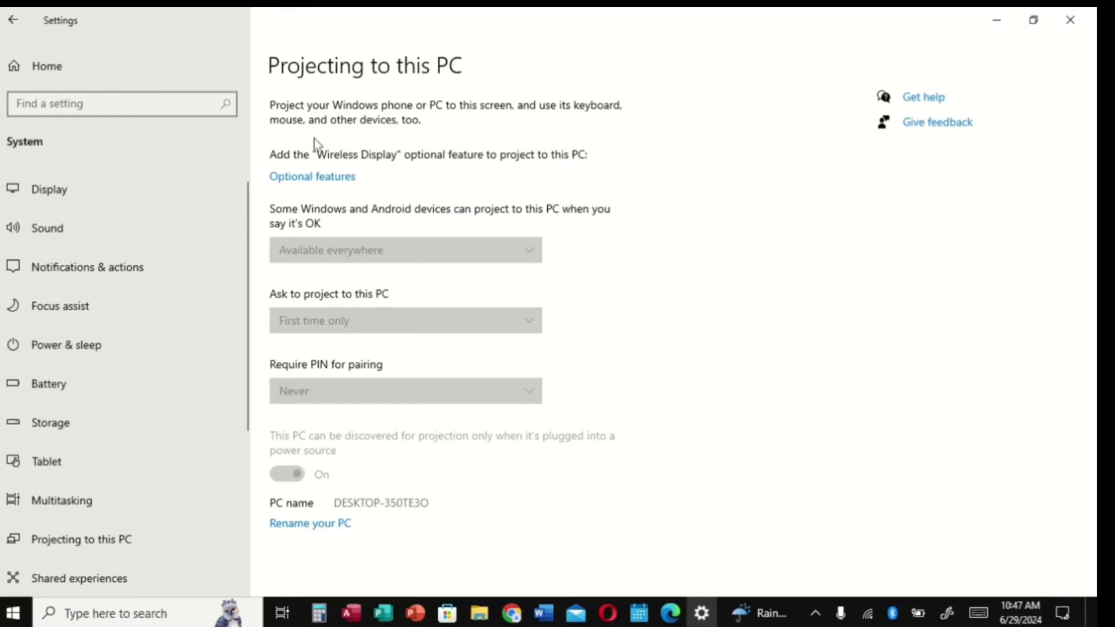
pyautogui.moveTo(376, 268)
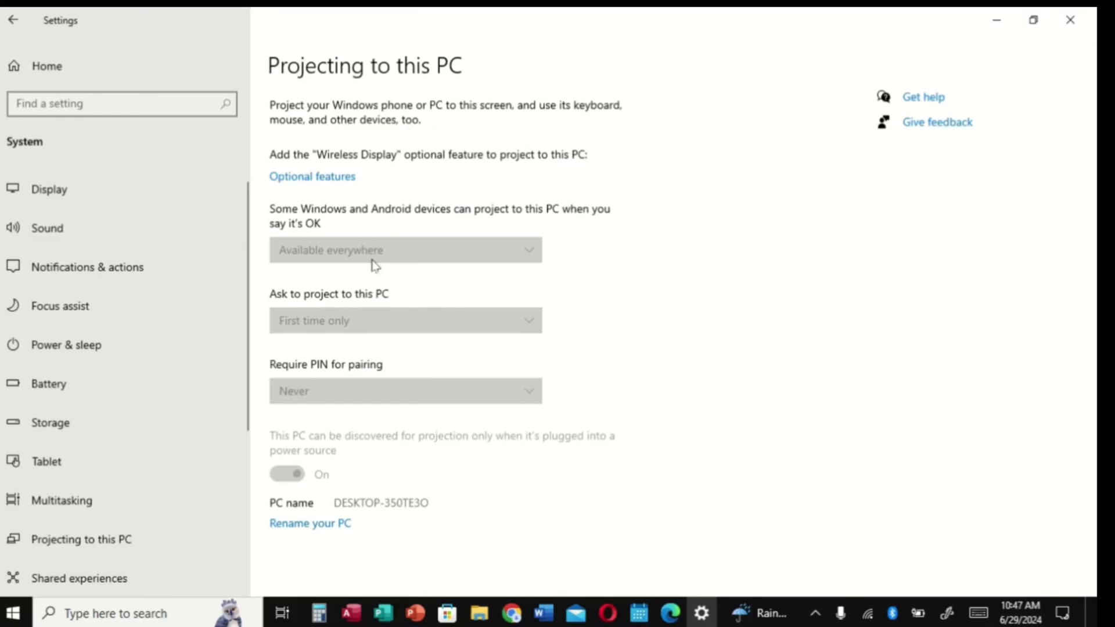
pyautogui.moveTo(375, 404)
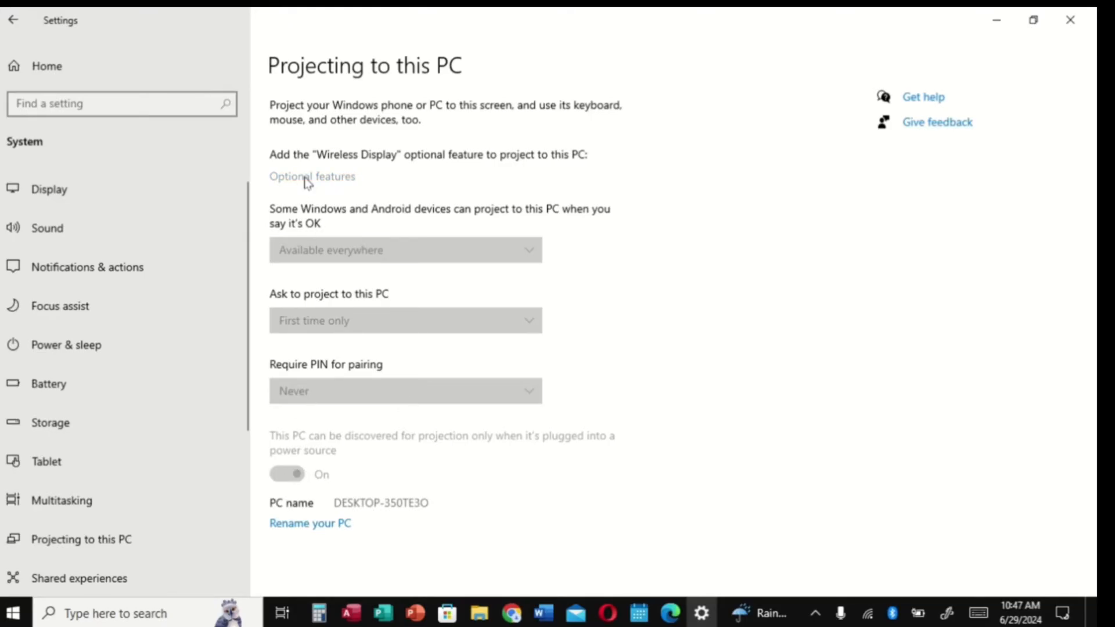
# Go to the Optional features page and look through the features already installed
pyautogui.click(311, 176)
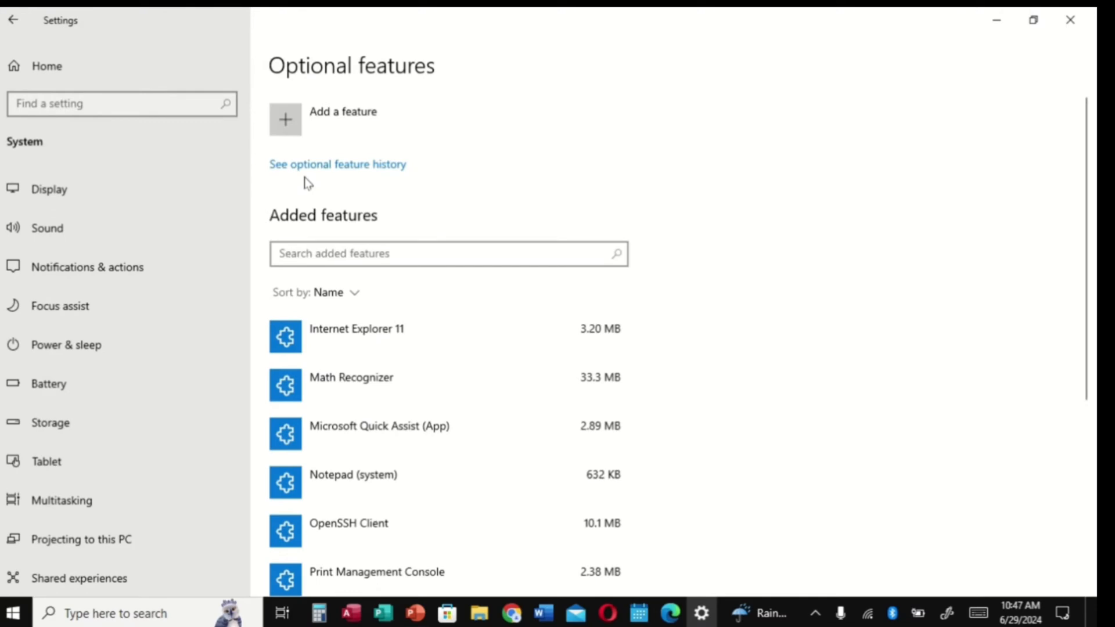
pyautogui.scroll(-3)
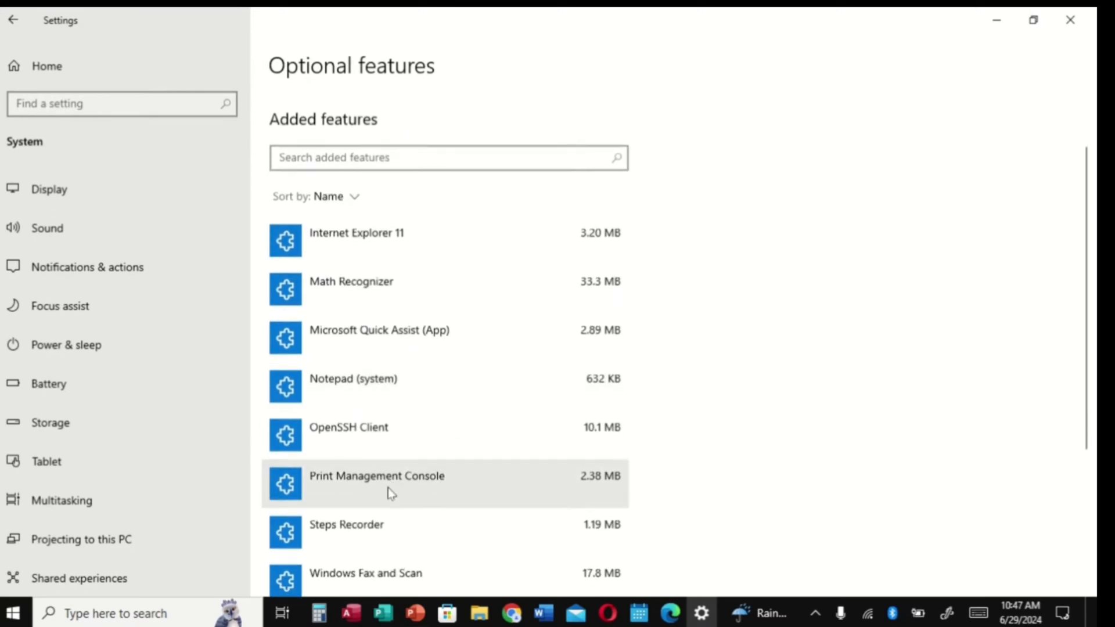
pyautogui.scroll(-3)
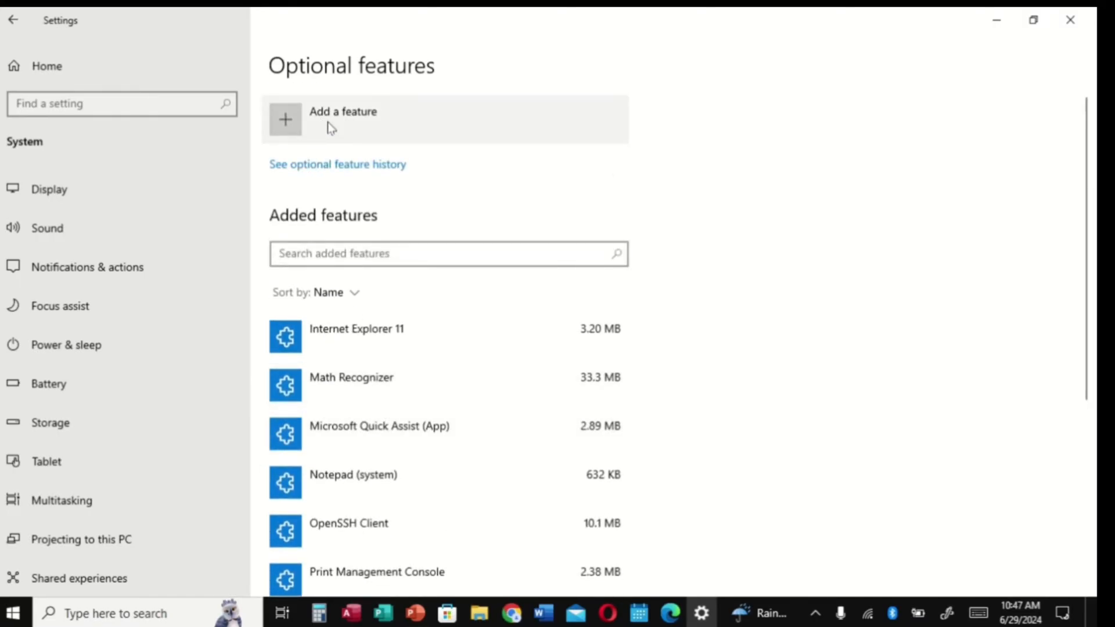
# Add the Wireless Display optional feature from the Add a feature list
pyautogui.click(341, 118)
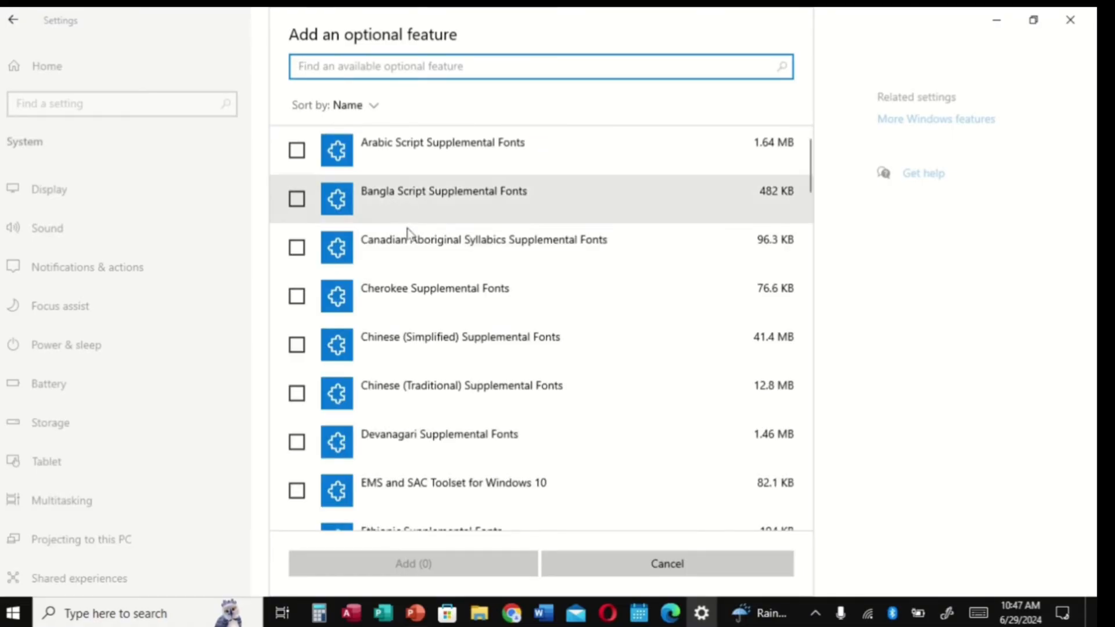
pyautogui.scroll(-3)
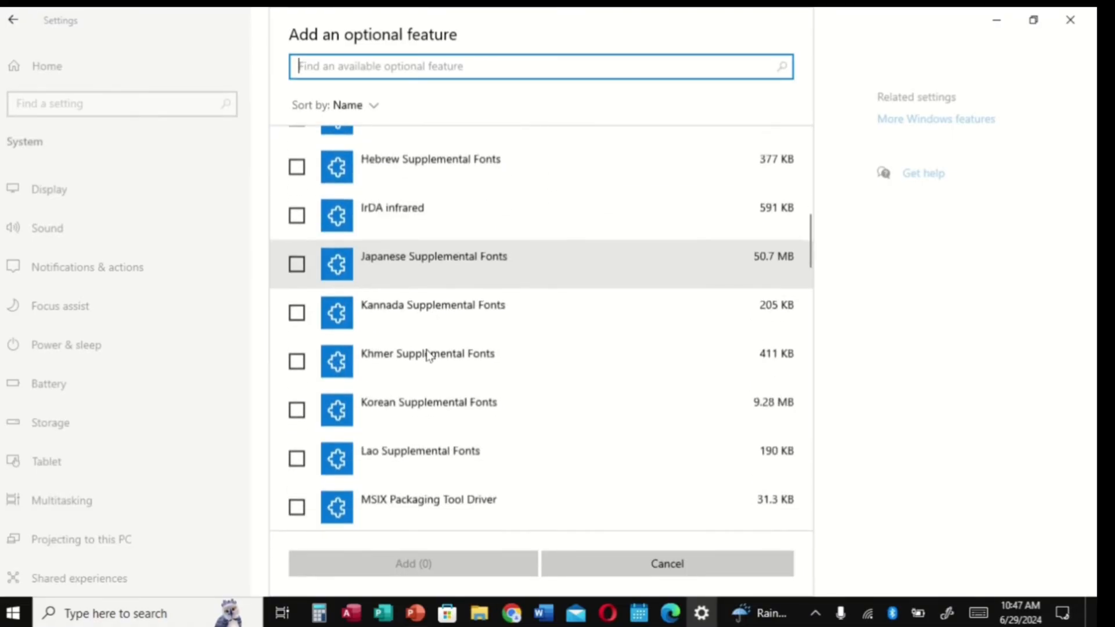
pyautogui.scroll(-3)
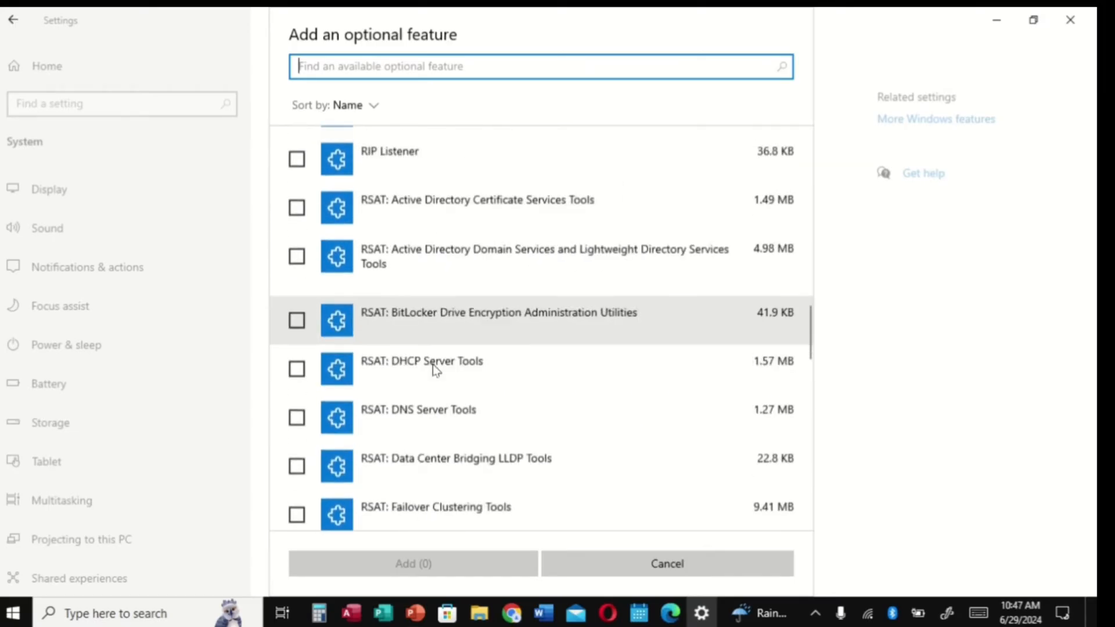
pyautogui.scroll(-3)
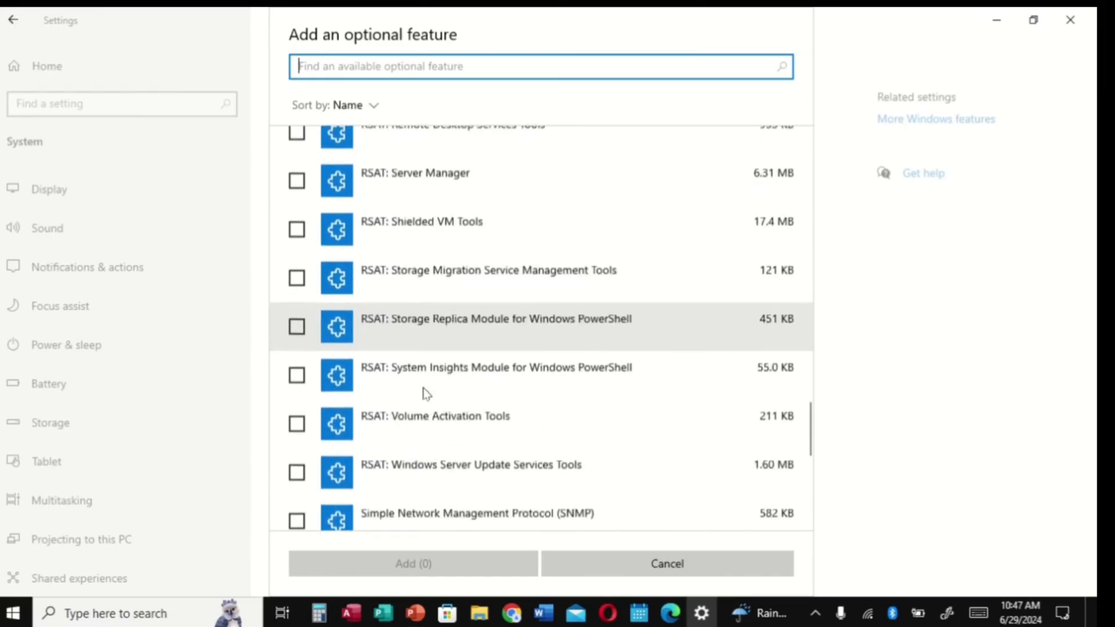
pyautogui.scroll(-3)
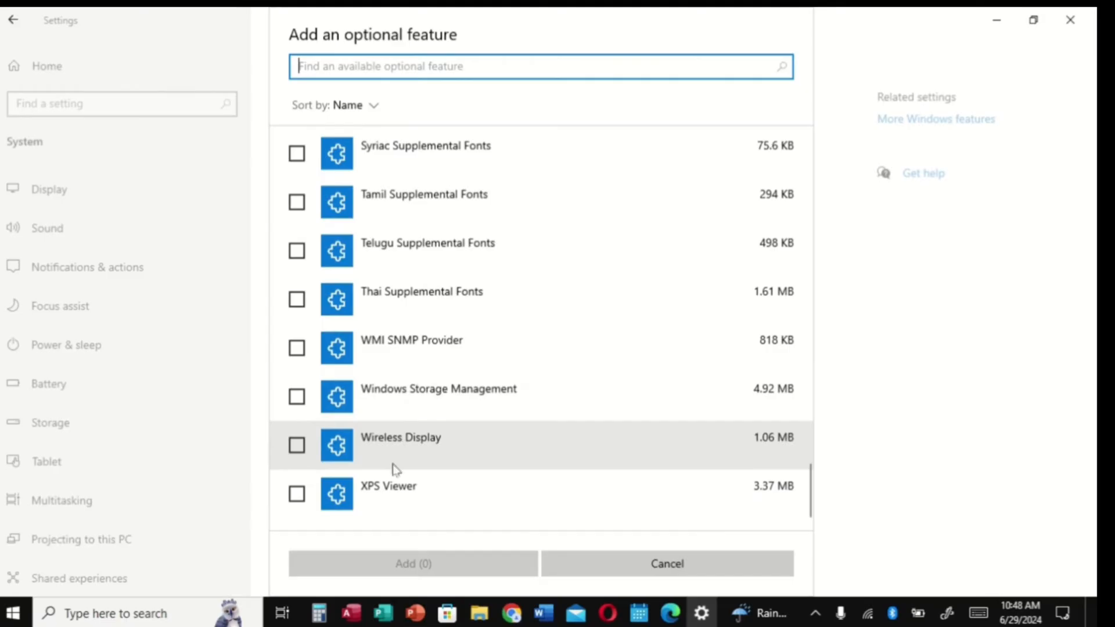
pyautogui.moveTo(448, 452)
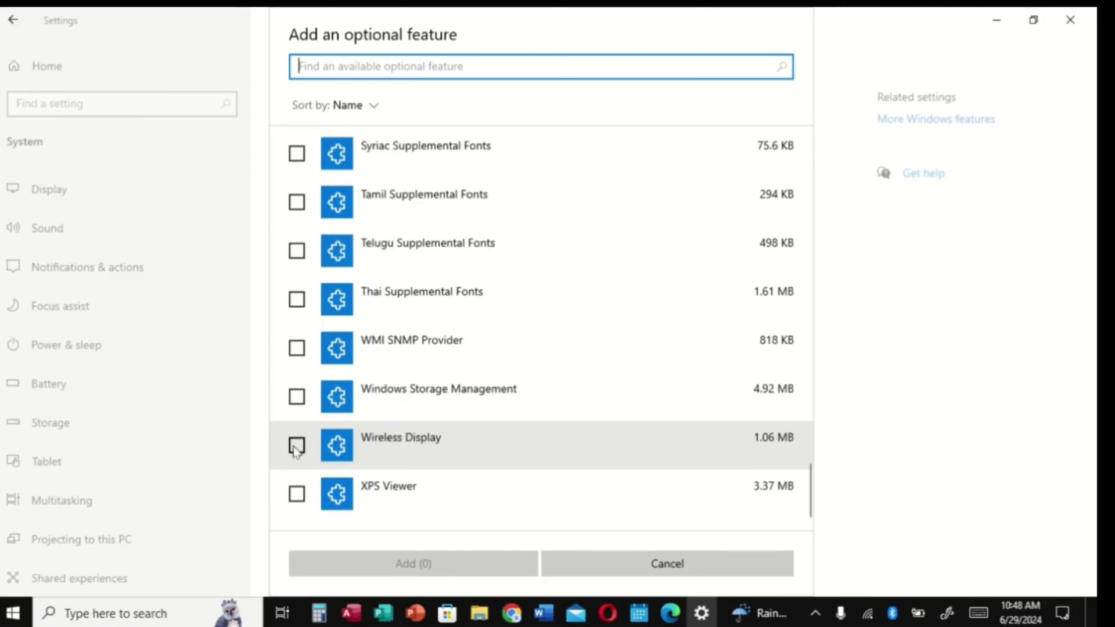
pyautogui.click(296, 444)
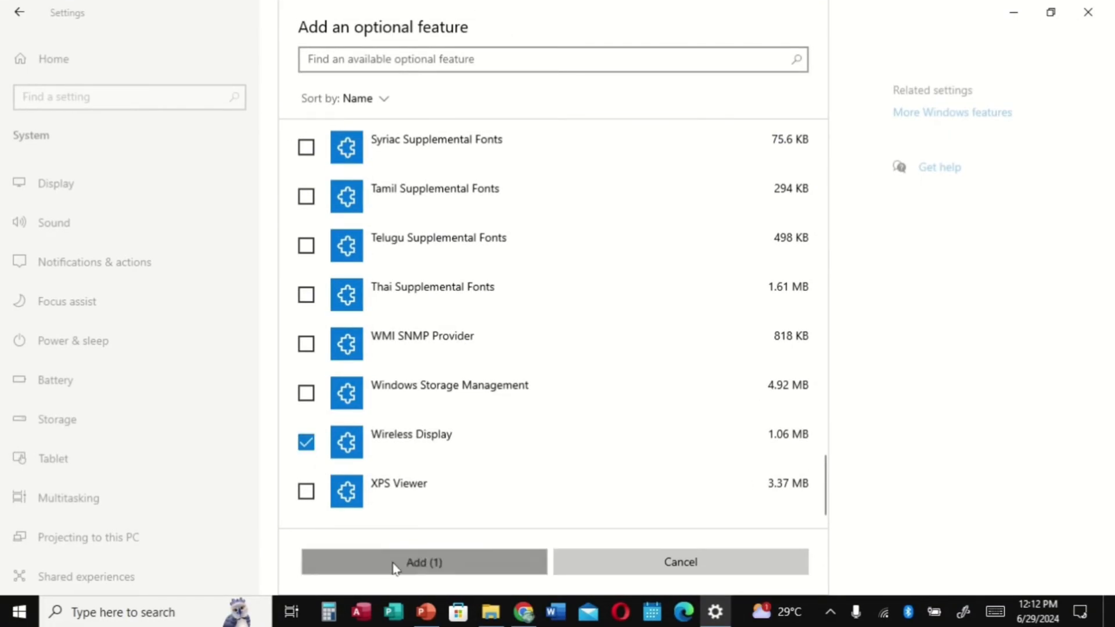
pyautogui.click(423, 562)
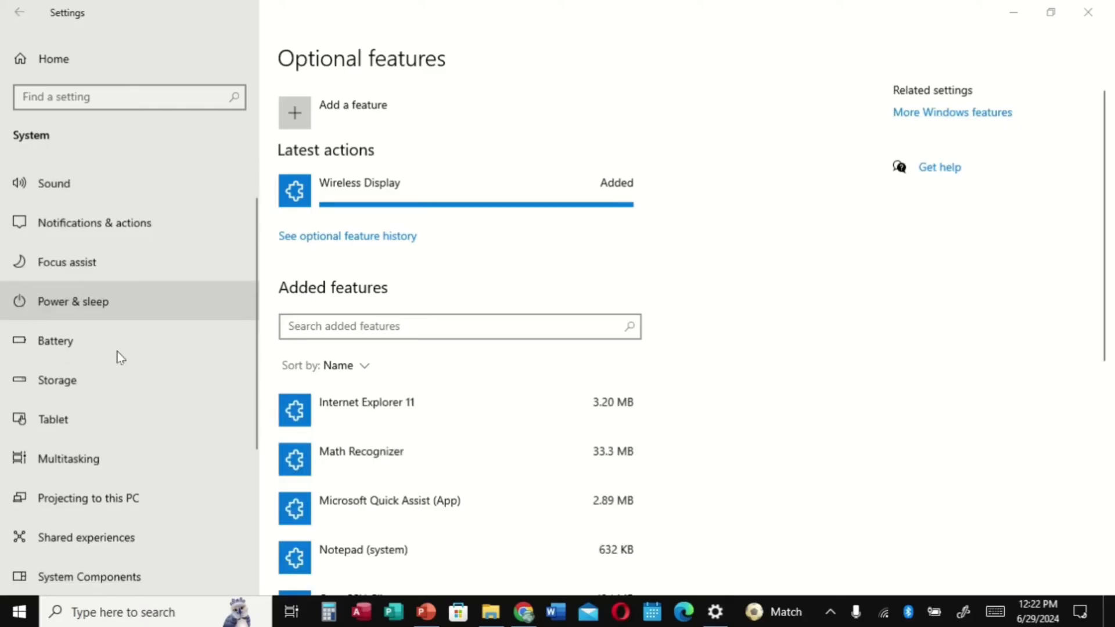
pyautogui.scroll(-3)
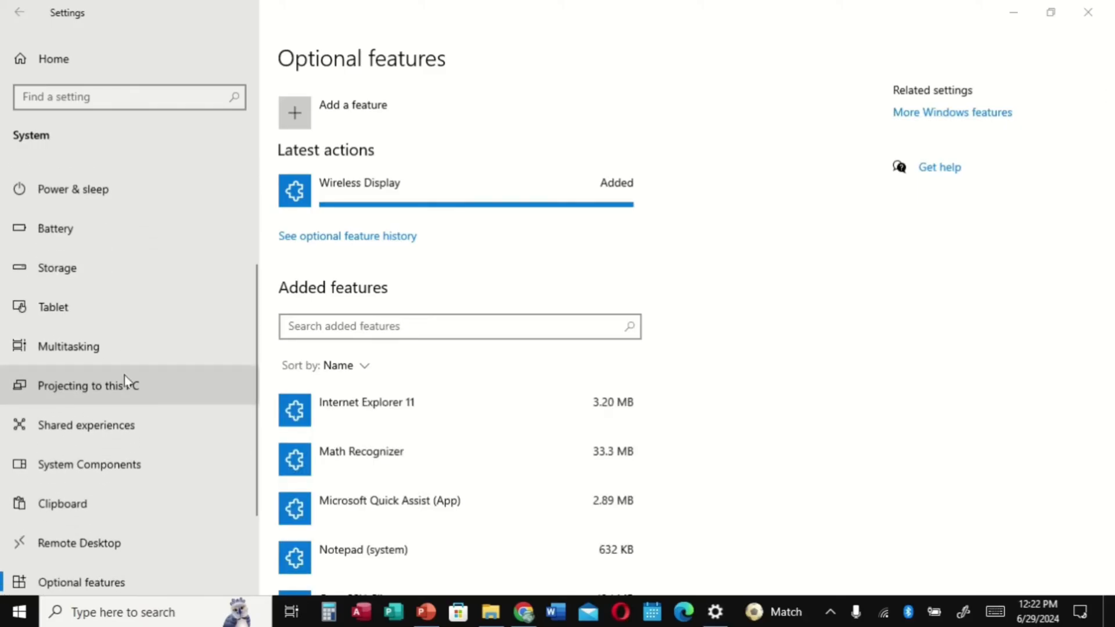
pyautogui.scroll(-3)
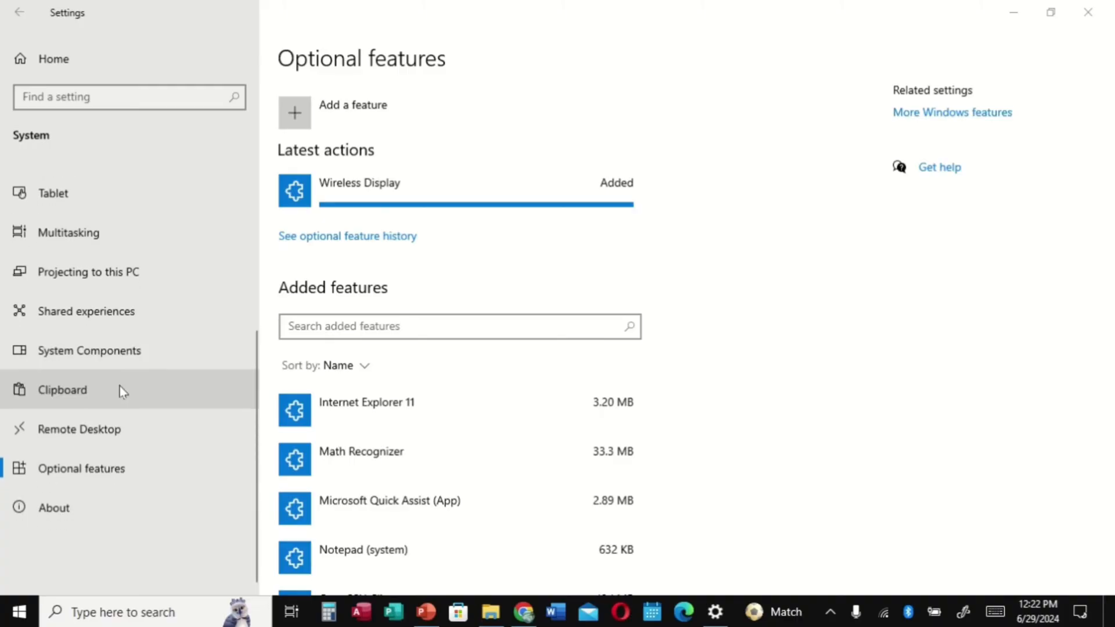
pyautogui.moveTo(102, 401)
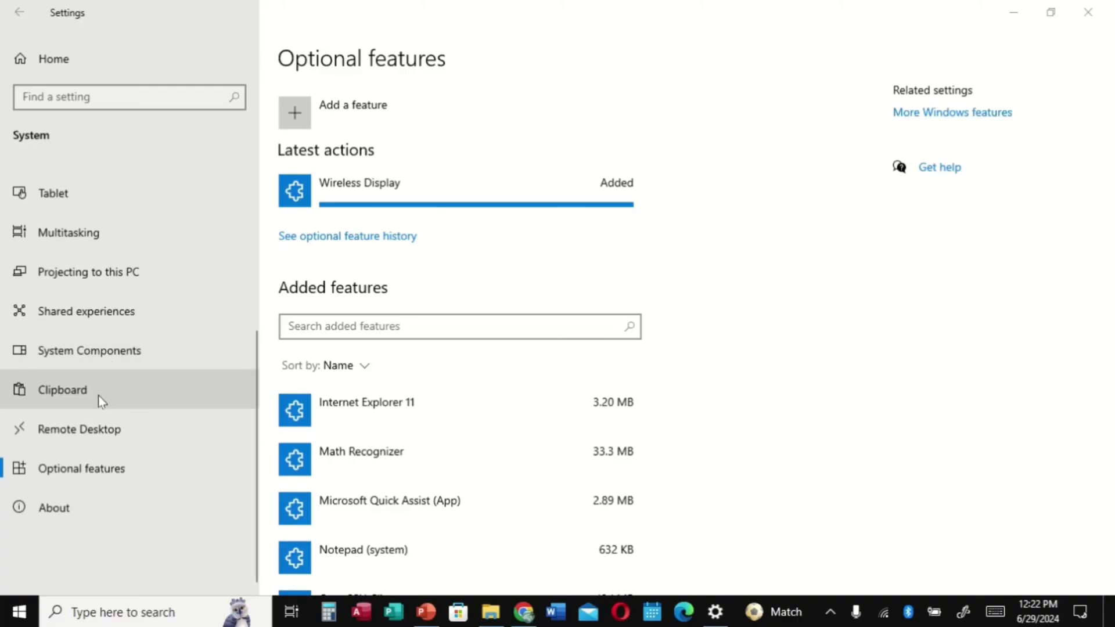
pyautogui.moveTo(100, 278)
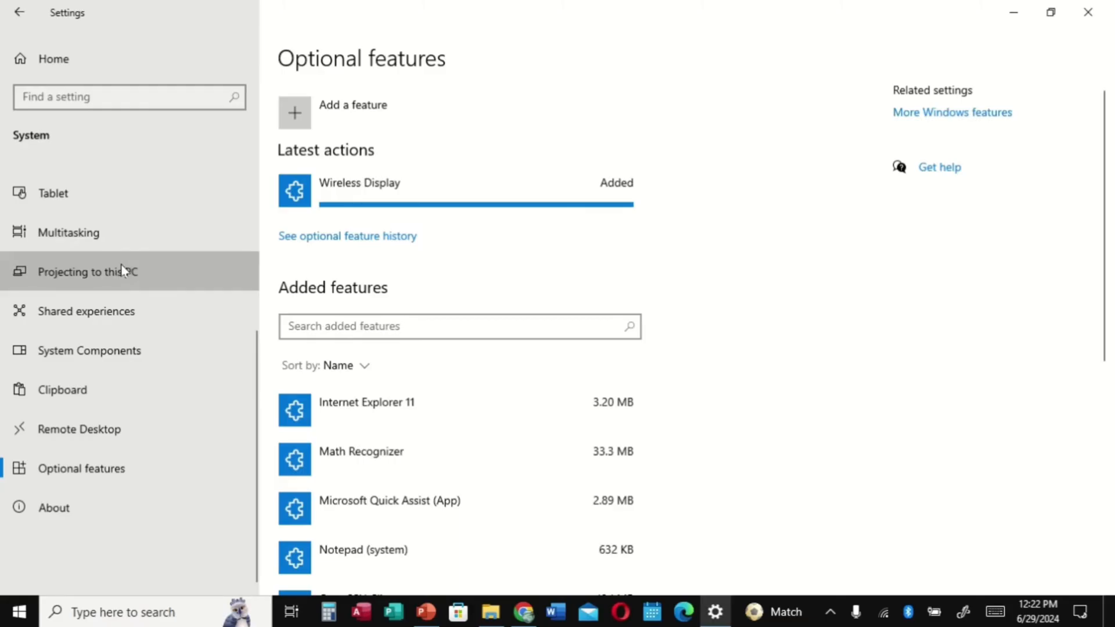
# Set Projecting to this PC to Available everywhere, asking first time only, no PIN required
pyautogui.click(89, 272)
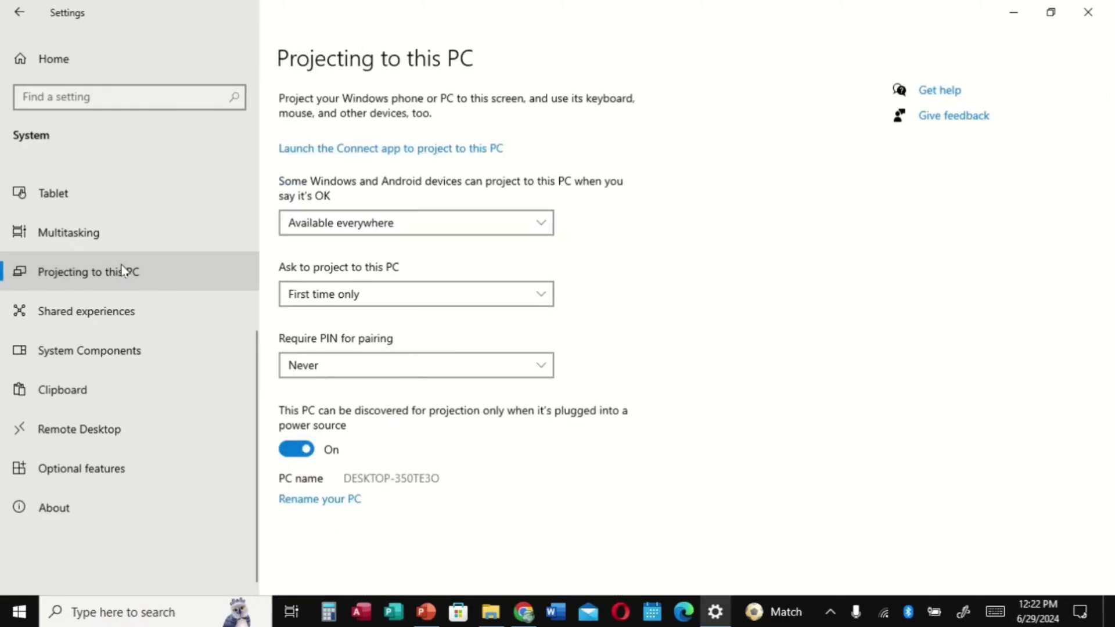
pyautogui.moveTo(390, 186)
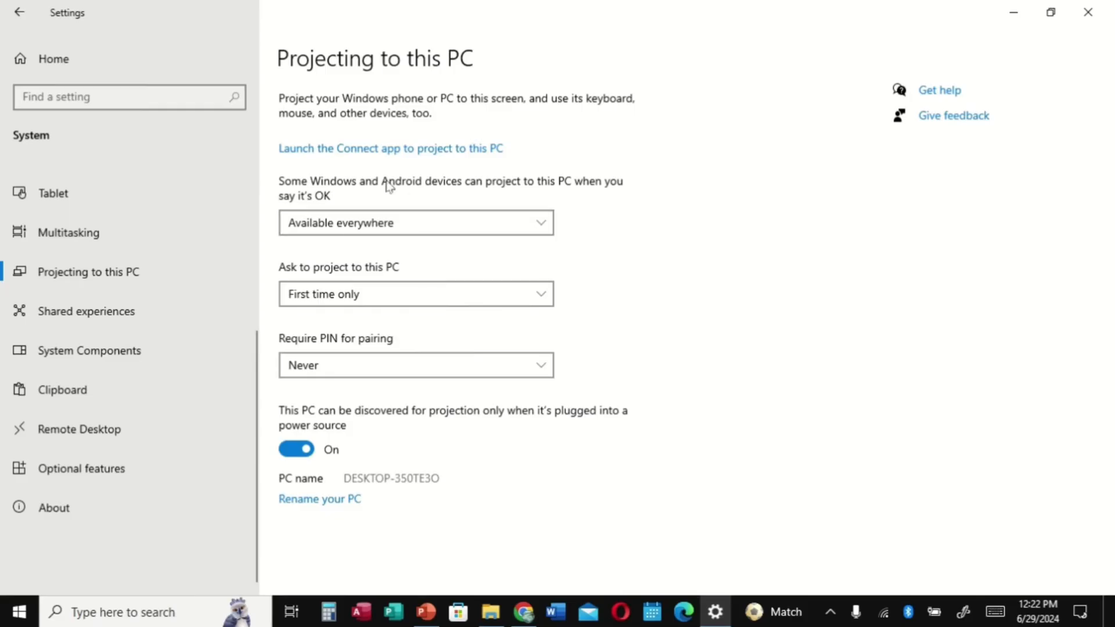
pyautogui.moveTo(305, 194)
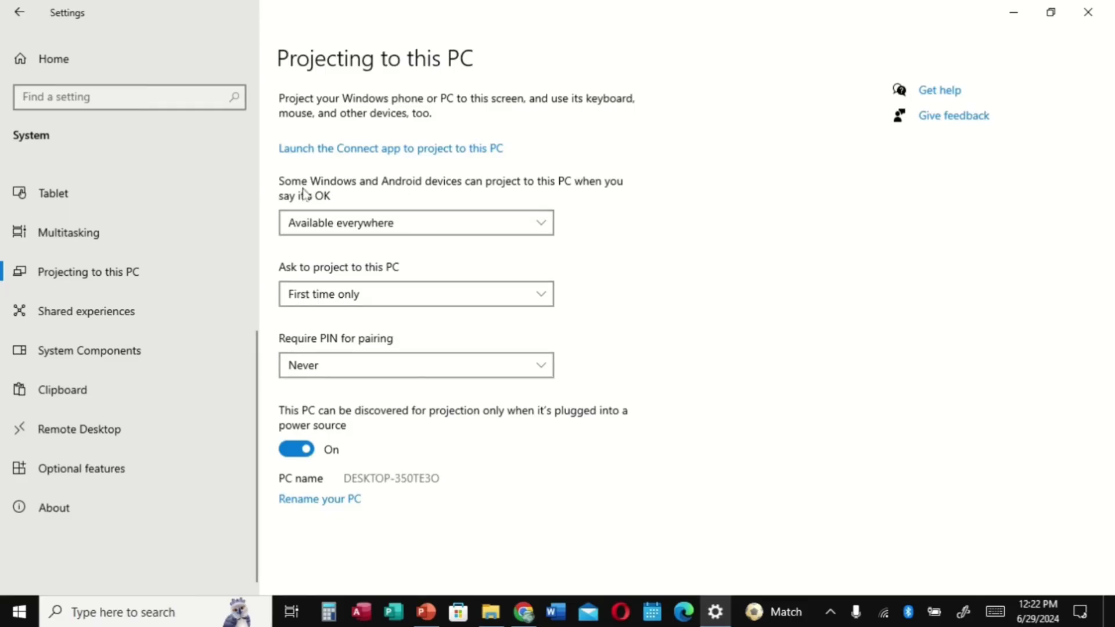
pyautogui.click(416, 223)
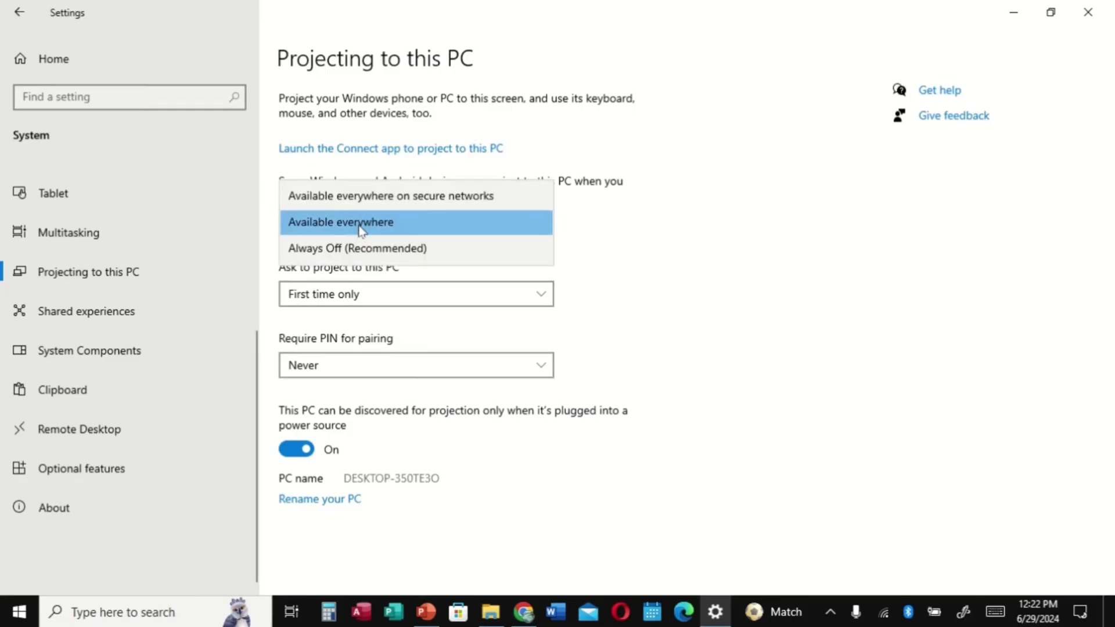
pyautogui.click(340, 222)
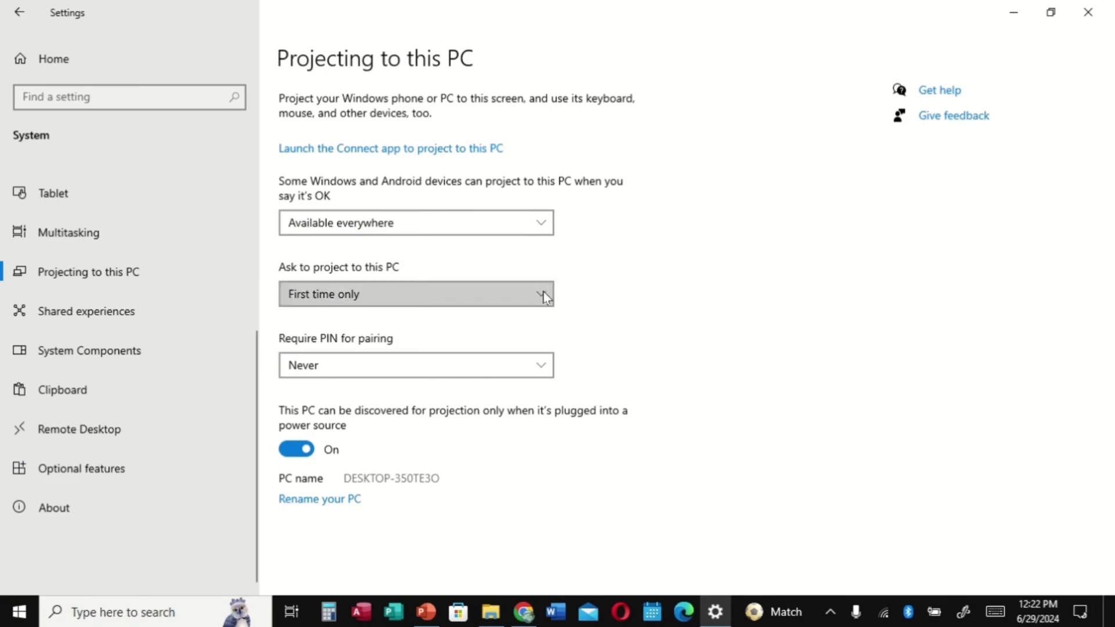
pyautogui.moveTo(338, 398)
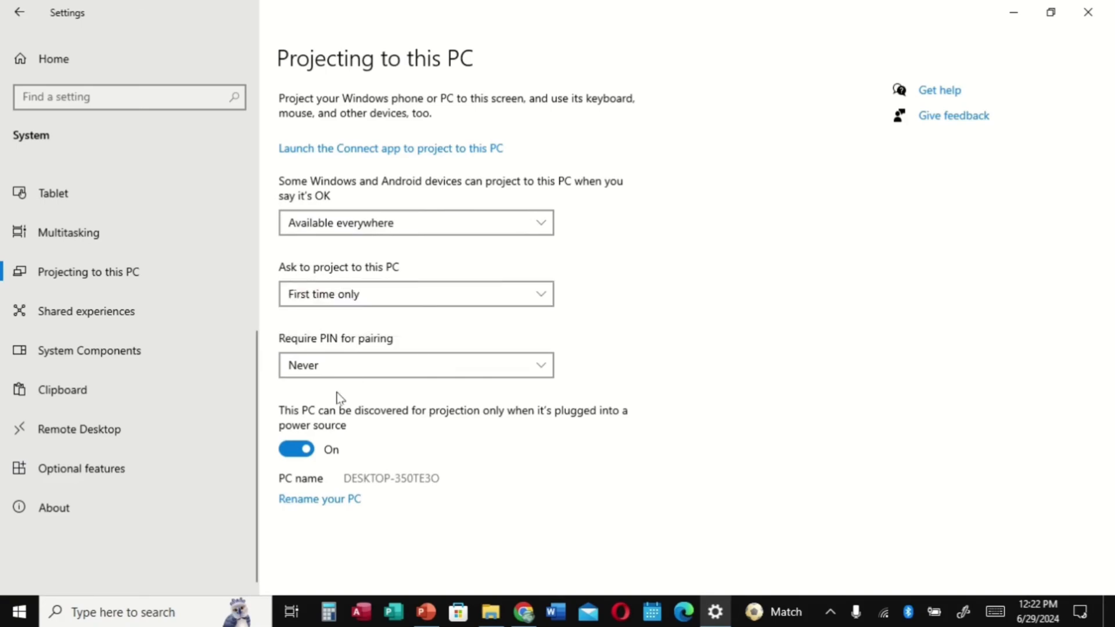
pyautogui.click(416, 364)
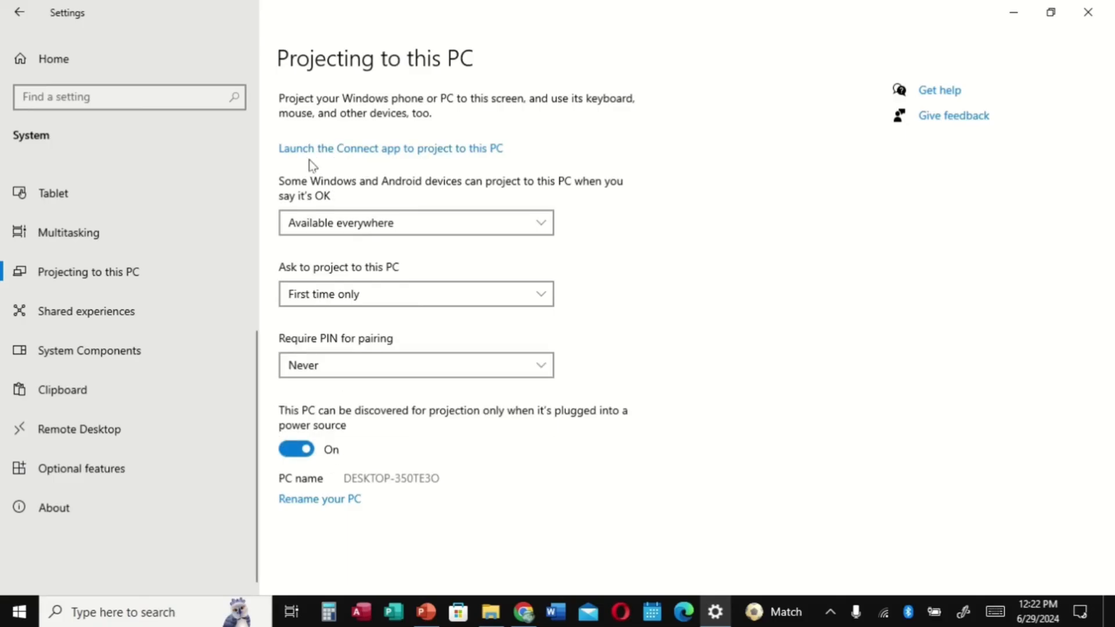
pyautogui.moveTo(409, 164)
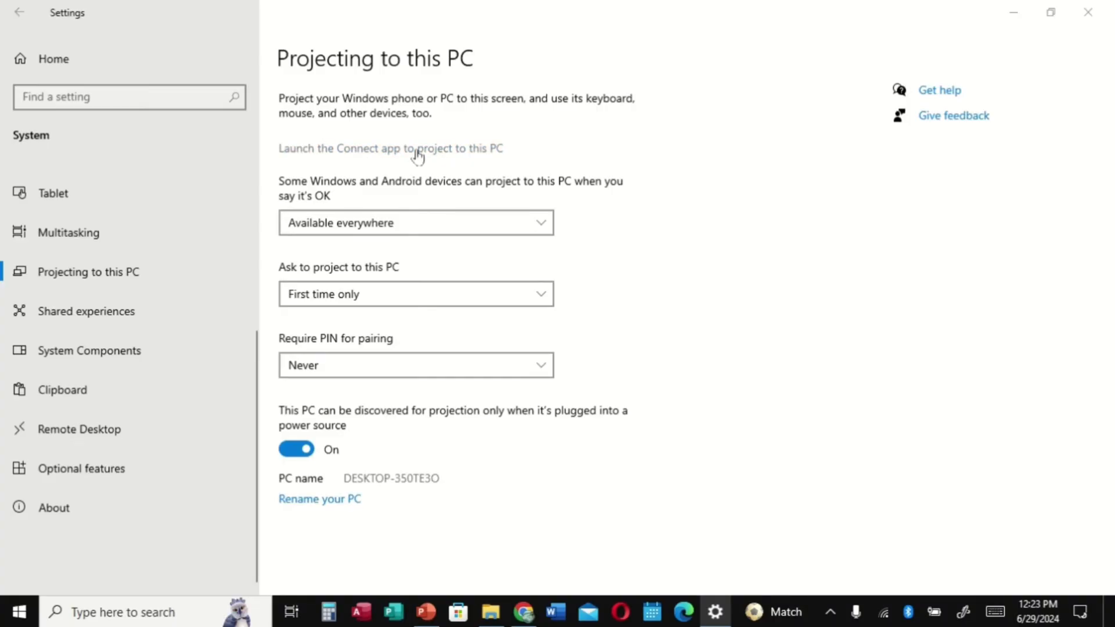
pyautogui.click(391, 147)
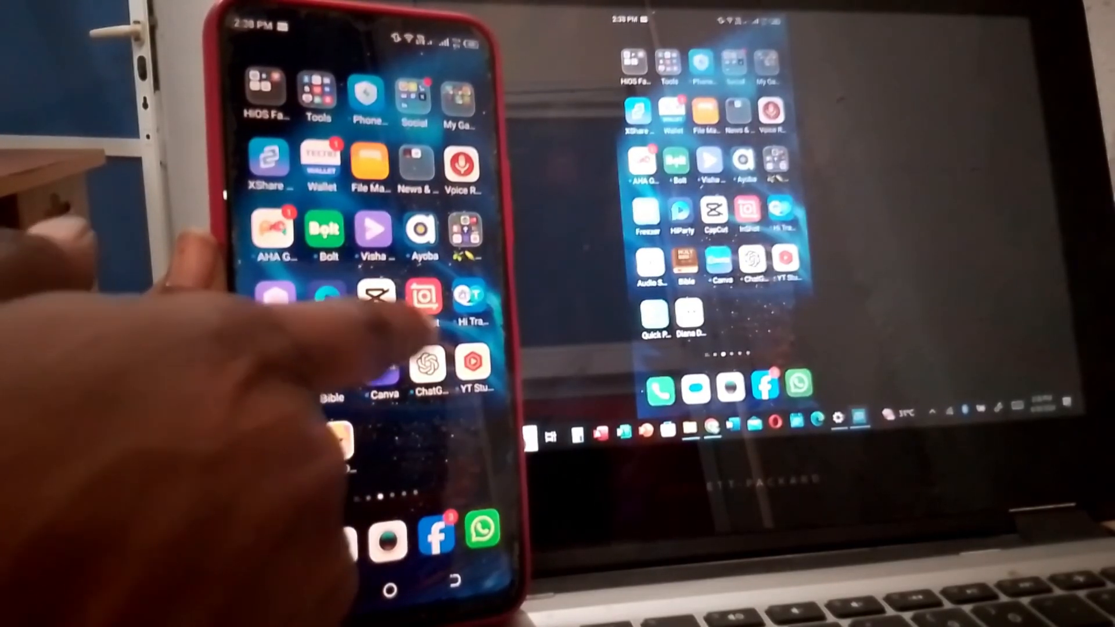
# Swipe on the phone to show its home screen mirrored live on the laptop
pyautogui.hscroll(-3)
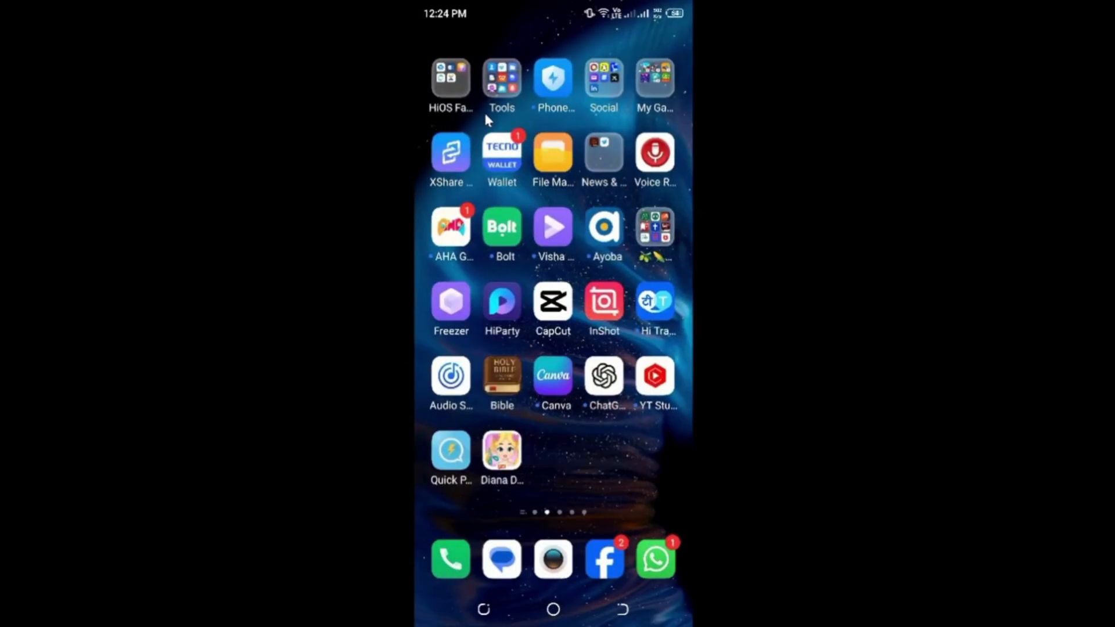
# Disconnect the phone's Screen Cast to DESKTOP-350TE3O from Quick Settings
pyautogui.hscroll(-3)
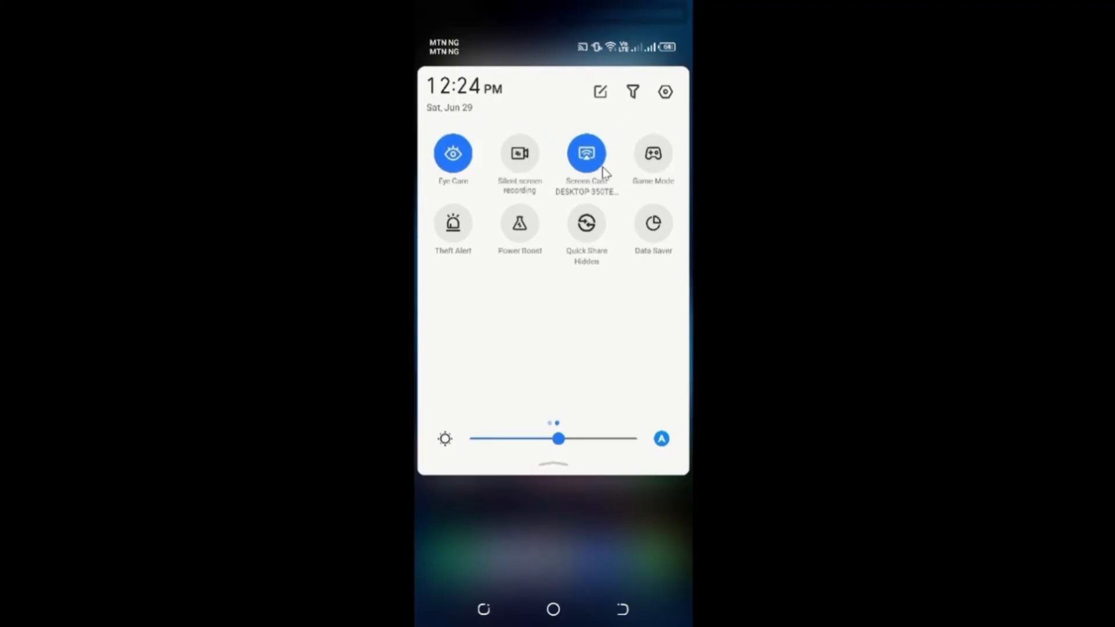
pyautogui.click(585, 154)
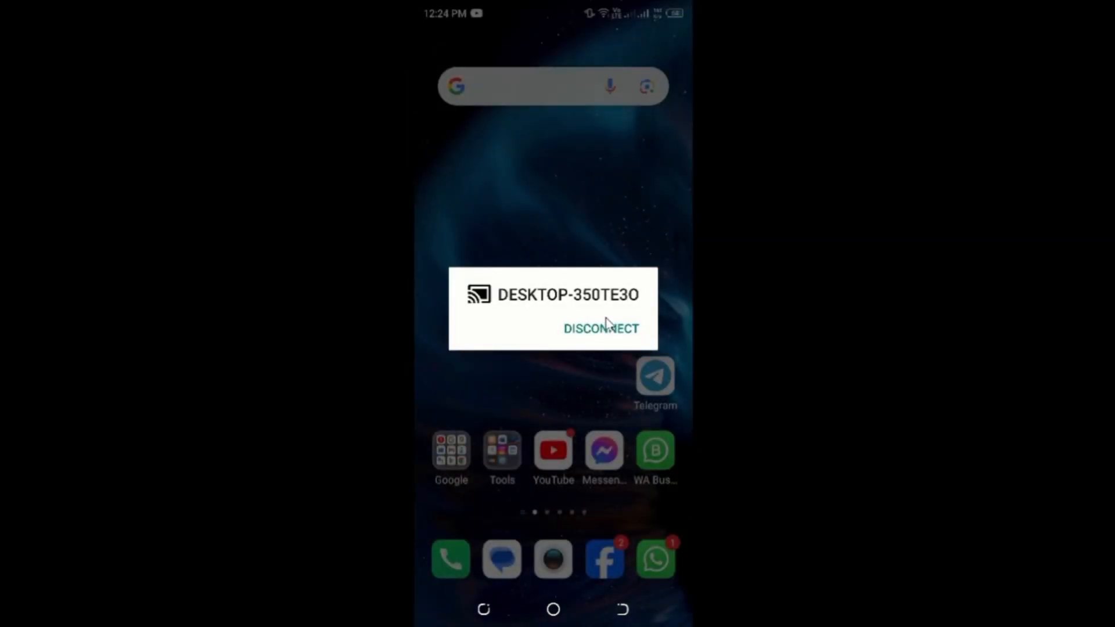
pyautogui.click(600, 328)
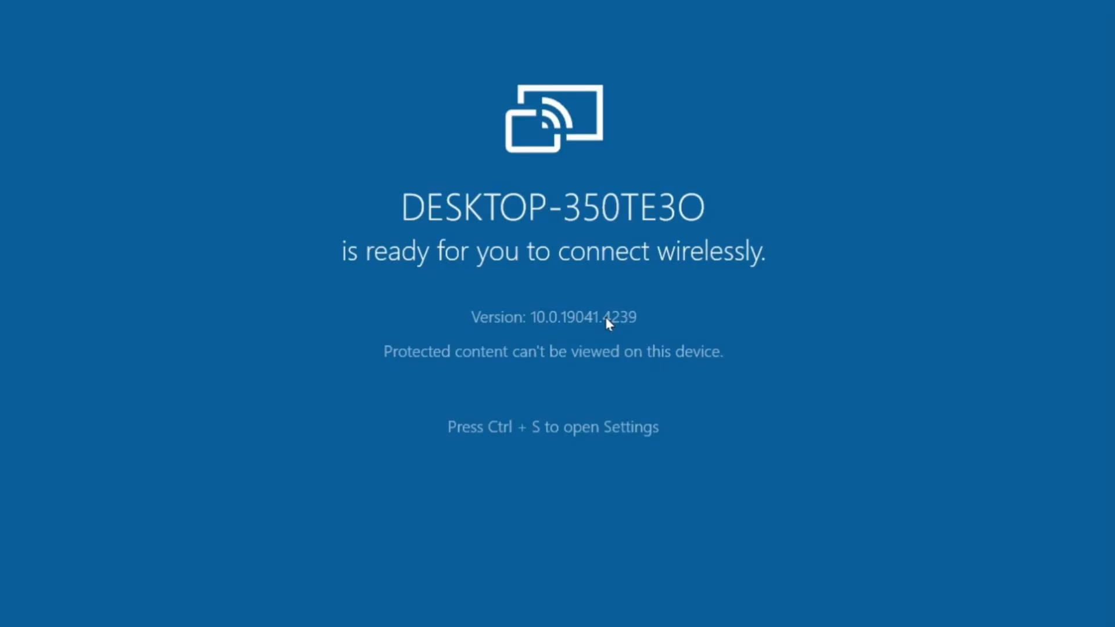